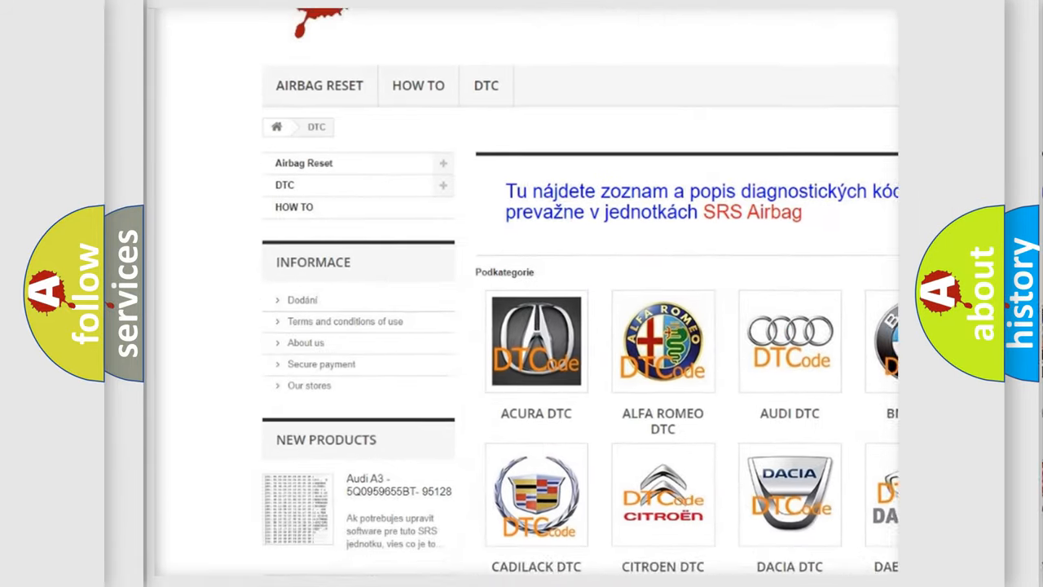
scroll("down", 3)
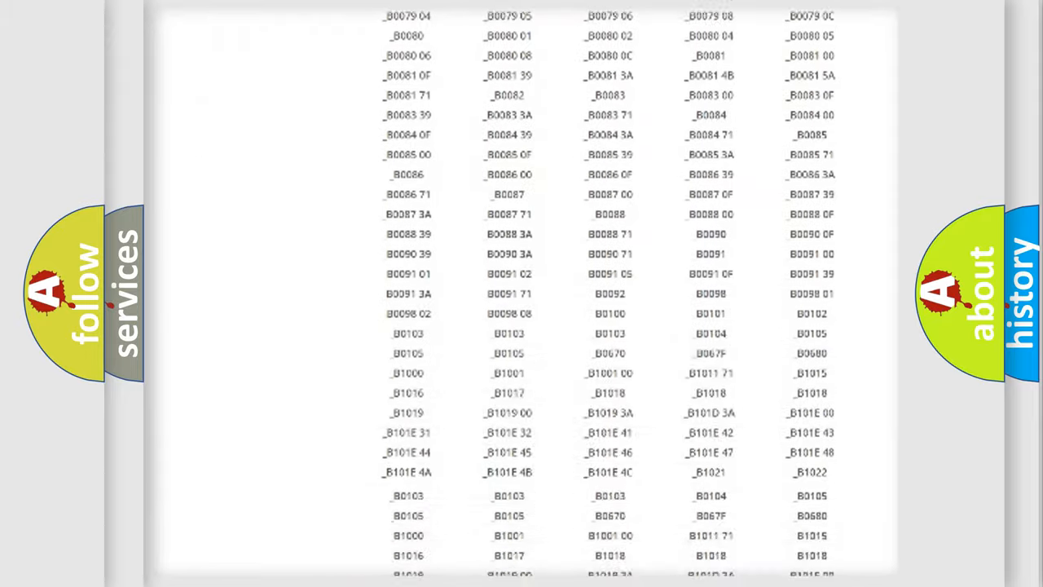
scroll("up", 3)
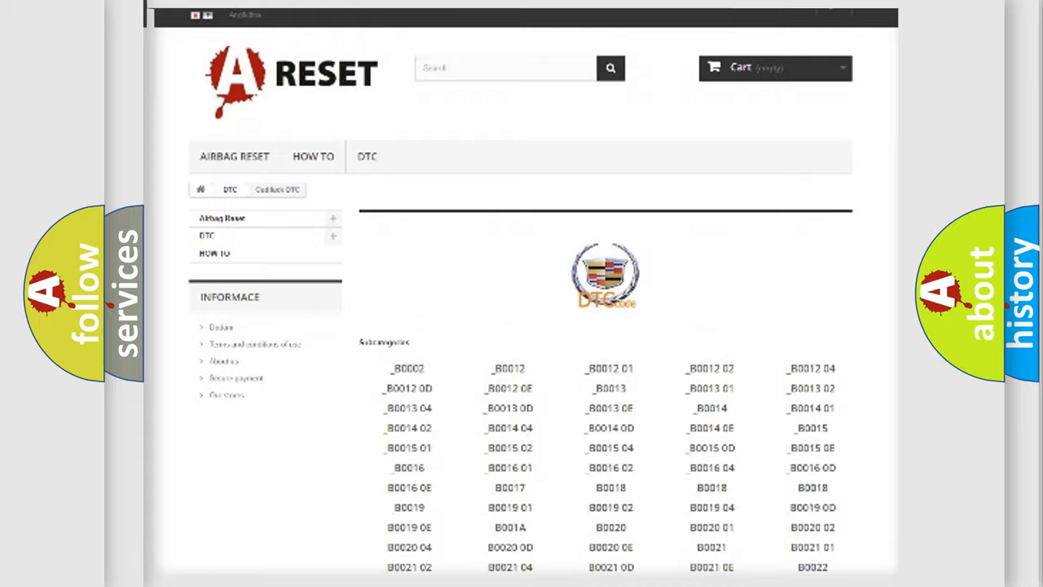